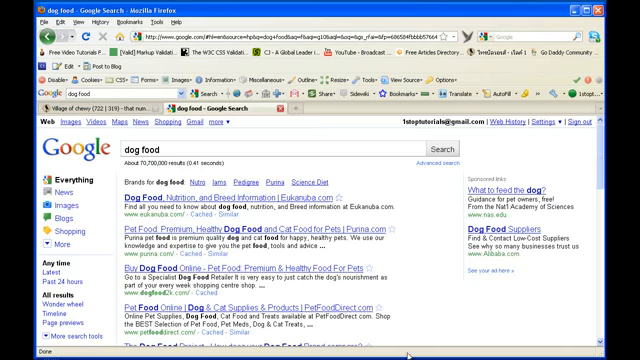
mouse_move(78, 205)
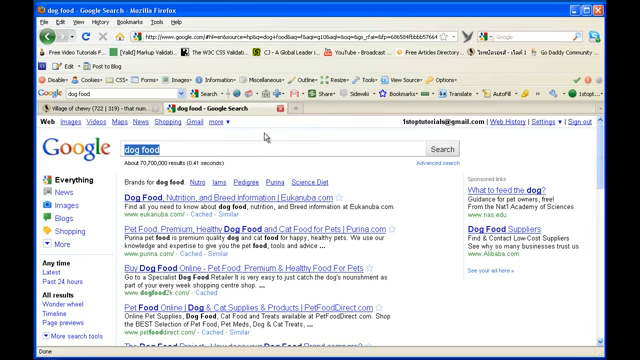
mouse_move(580, 165)
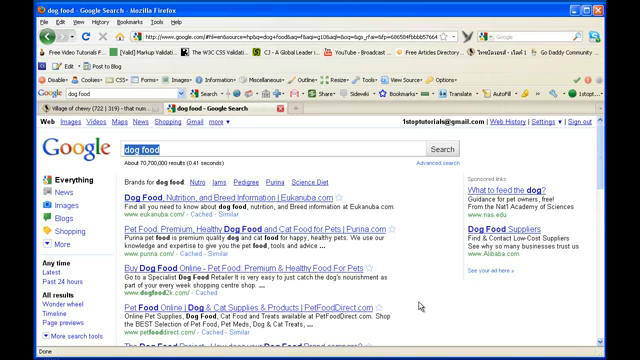
type("u")
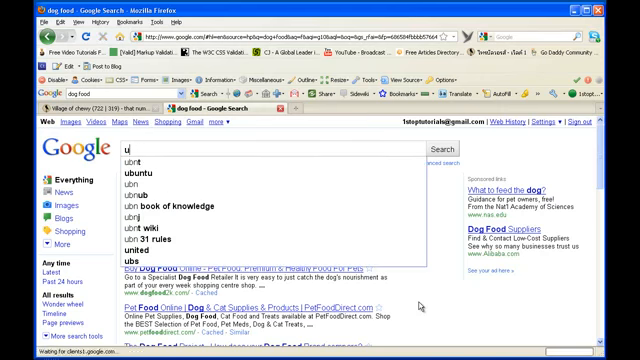
type("ntitle")
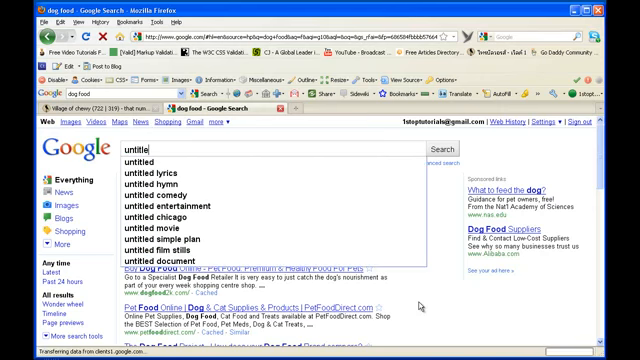